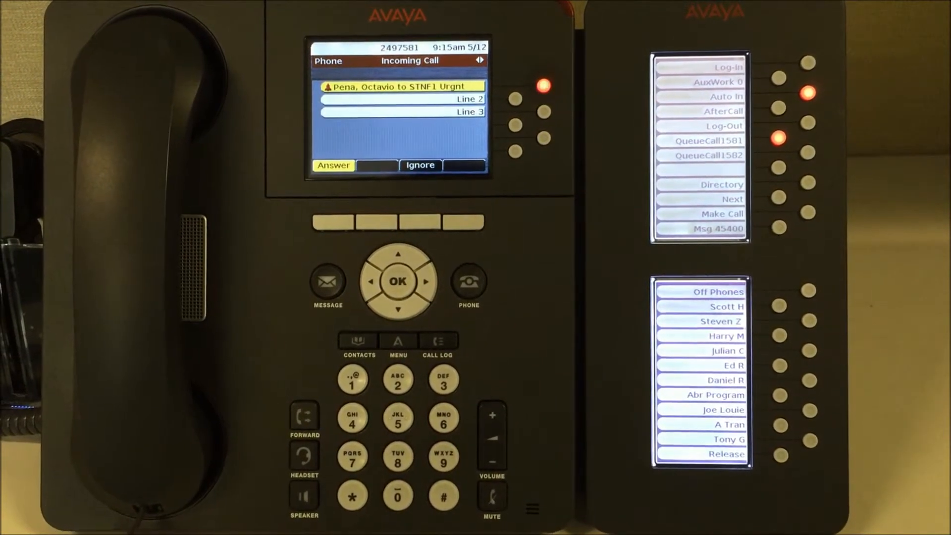
- Answer the urgent incoming call with the Answer softkey
click(420, 166)
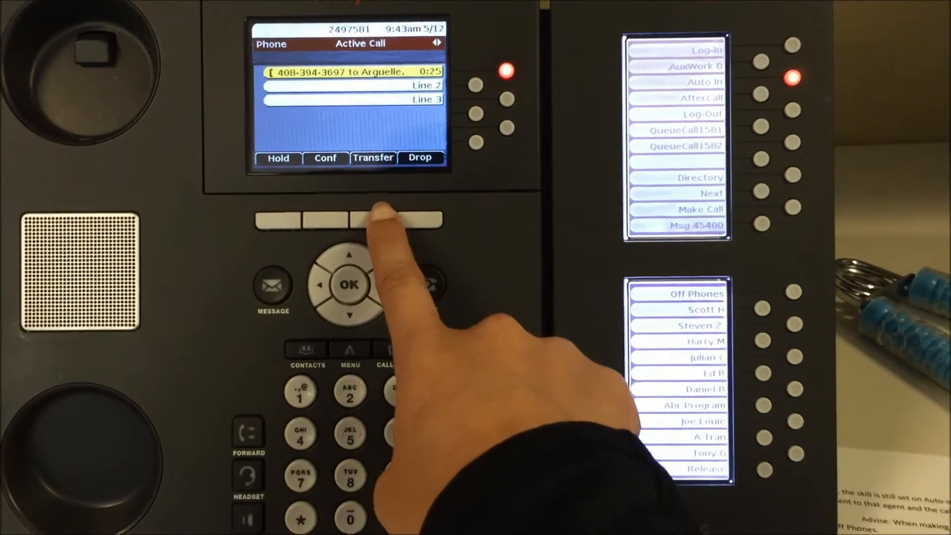
- Start a transfer of the active call, placing the original caller on hold
click(374, 157)
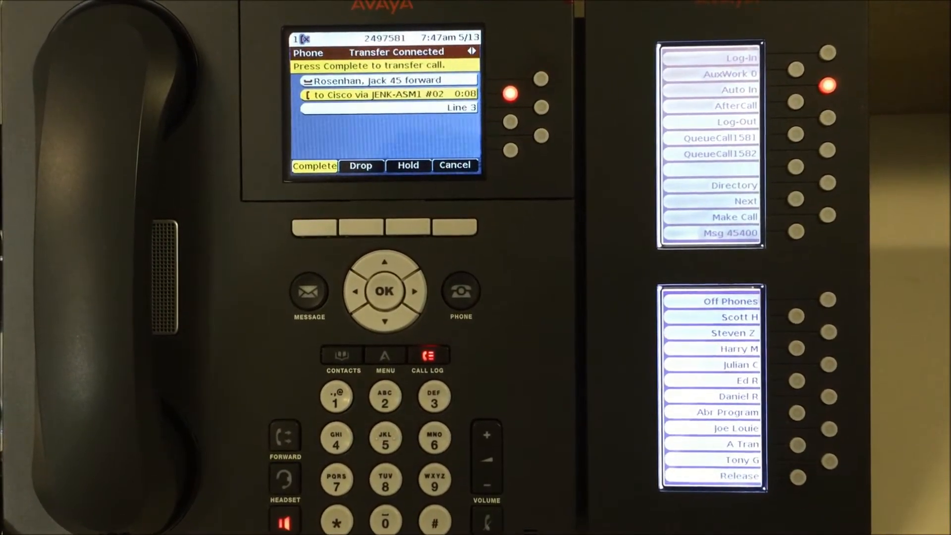
- Complete the transfer, handing the caller over to the connected destination
click(314, 165)
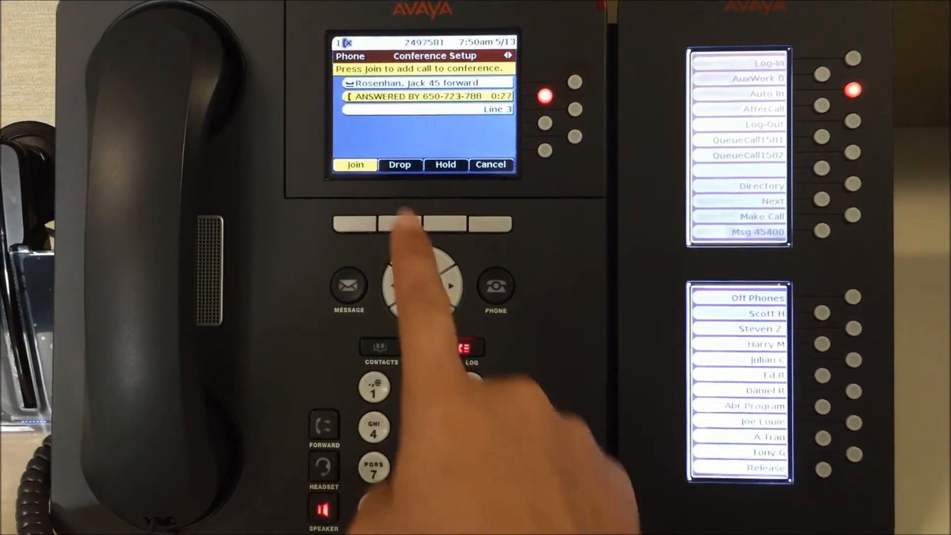
- Join the answered call and the held caller into one conference call
click(355, 164)
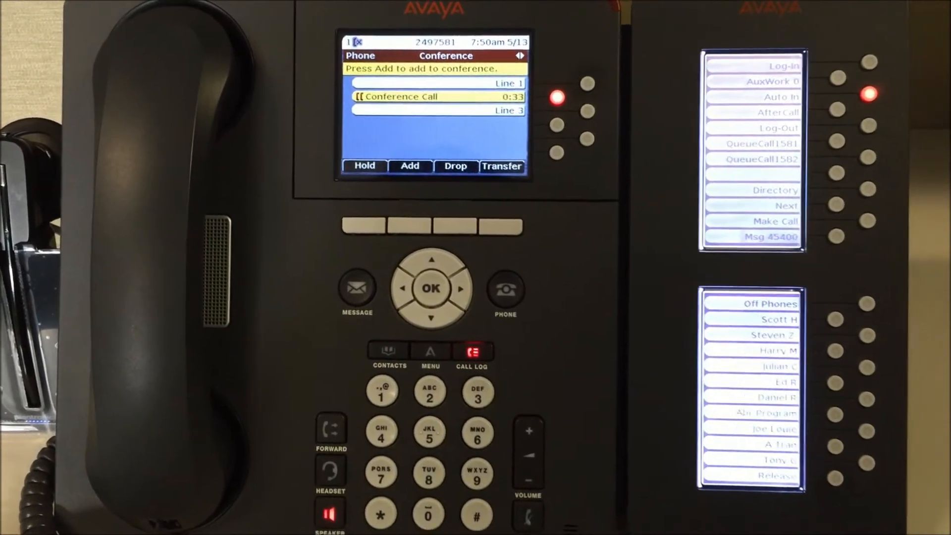